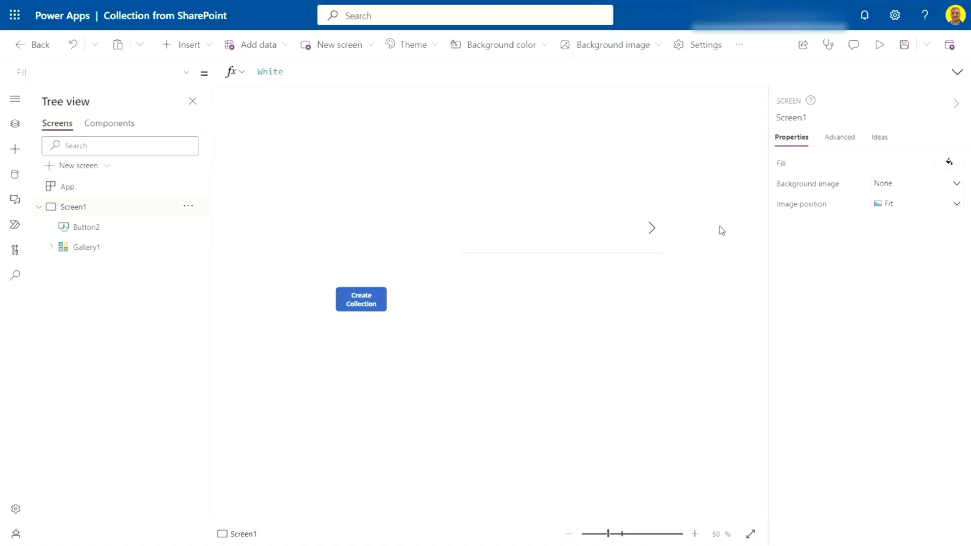
mouse_move(816, 326)
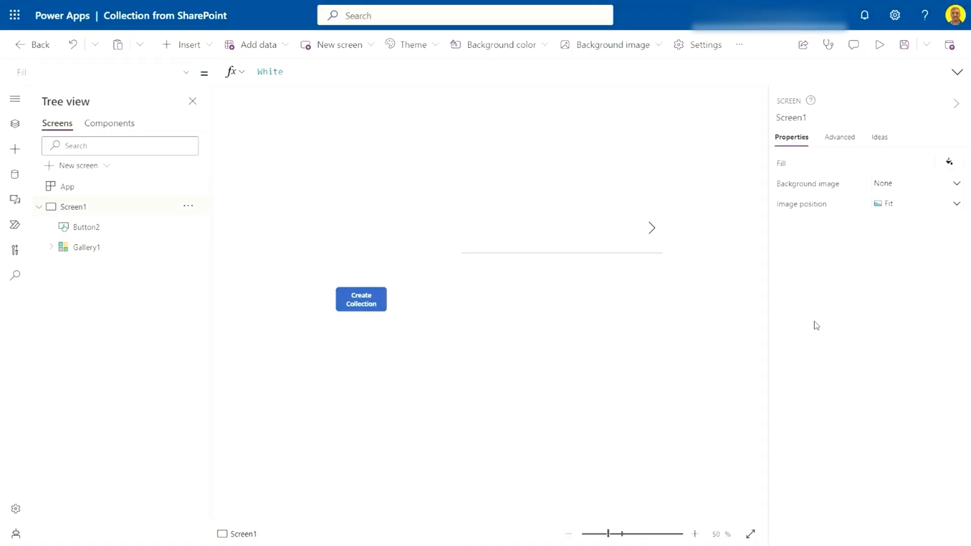
mouse_move(390, 272)
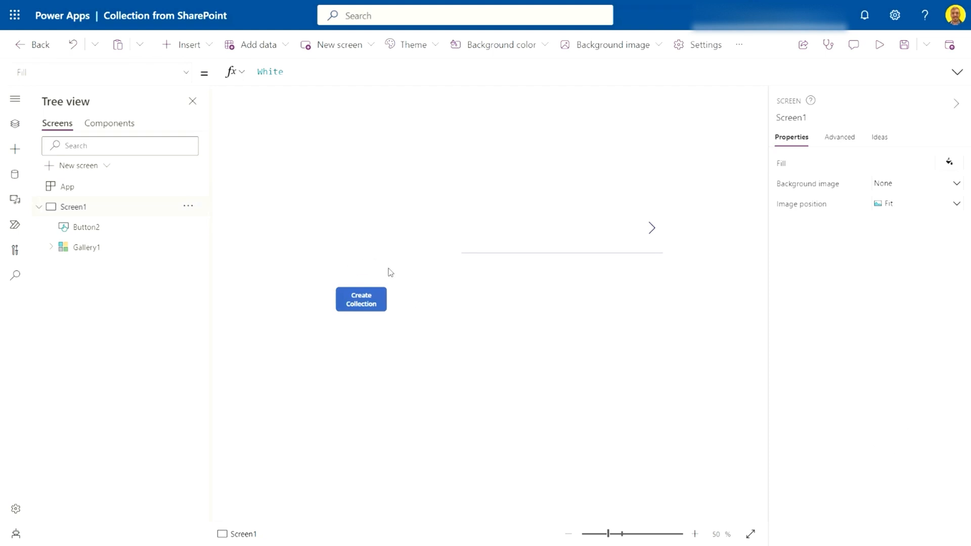
mouse_move(391, 253)
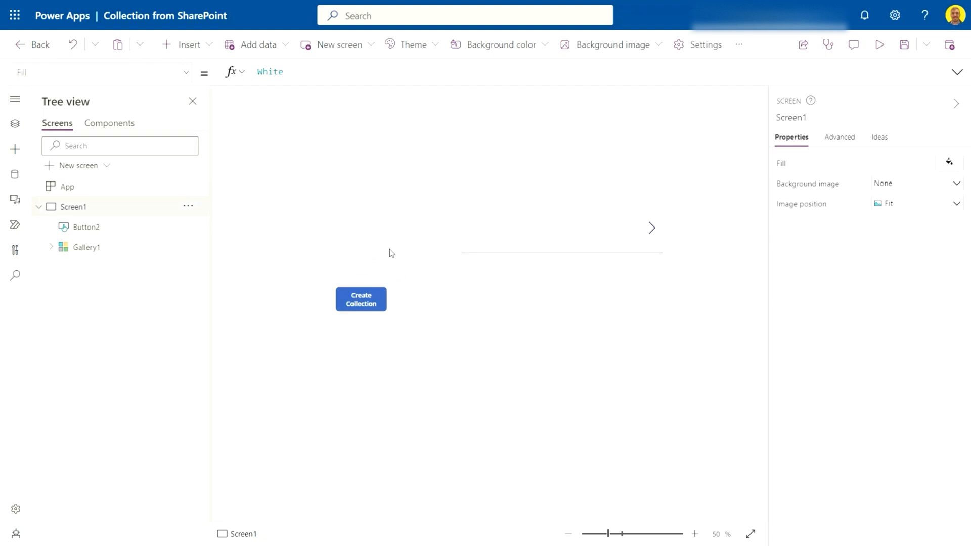
mouse_move(391, 252)
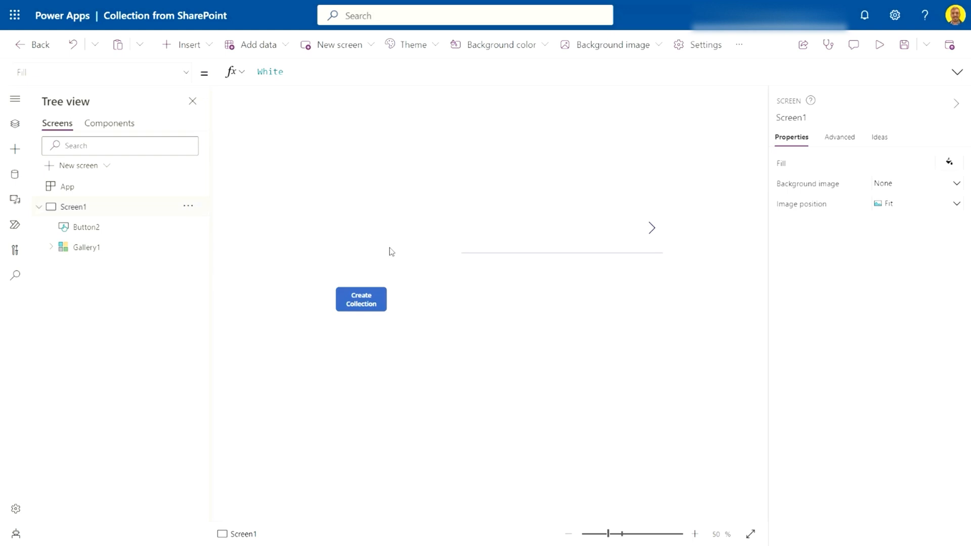
mouse_move(406, 219)
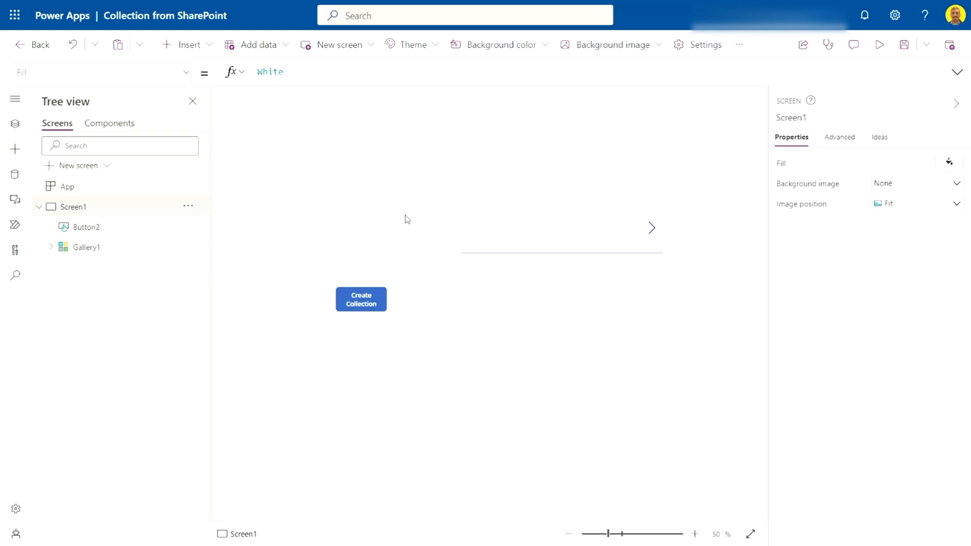
mouse_move(364, 251)
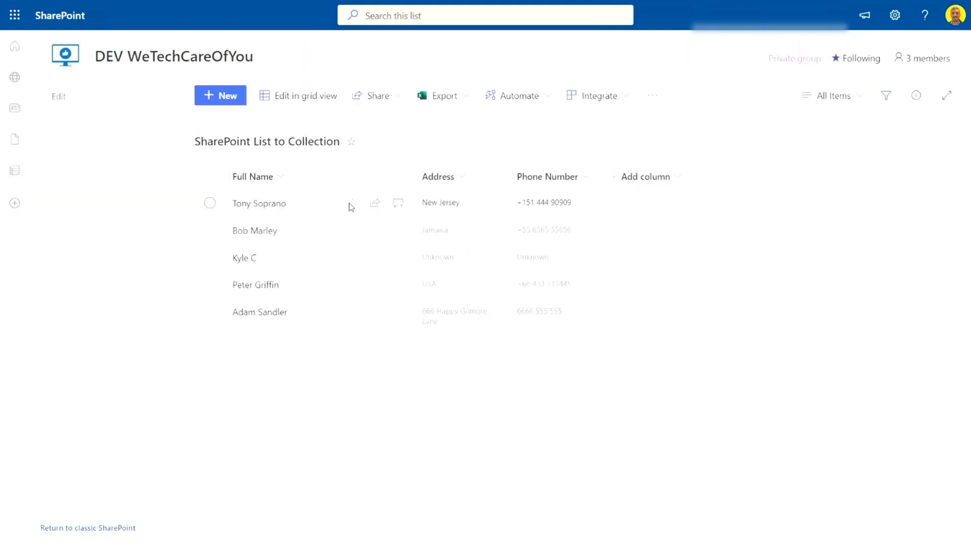
mouse_move(428, 232)
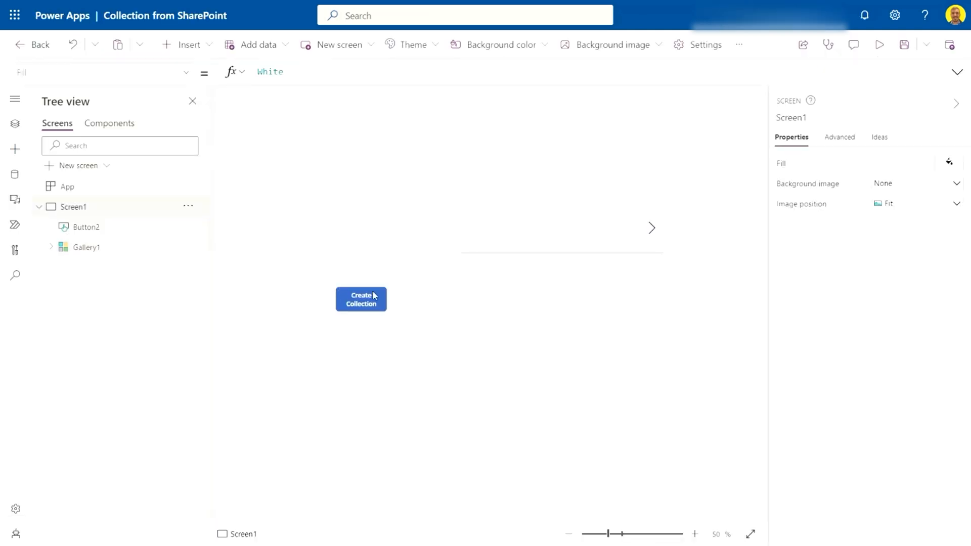
Step: Preview the app and run Create Collection to fill the gallery with SharePoint contacts
click(360, 298)
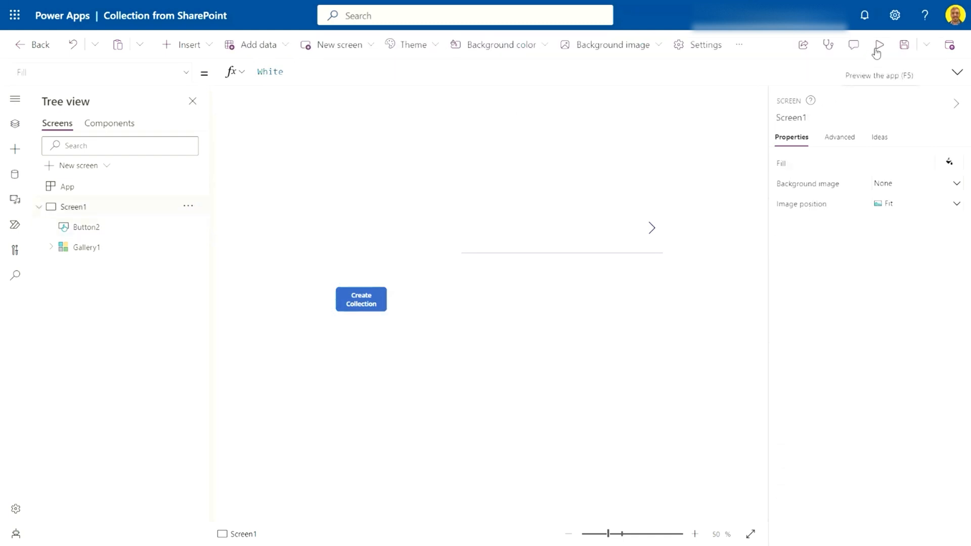
click(877, 44)
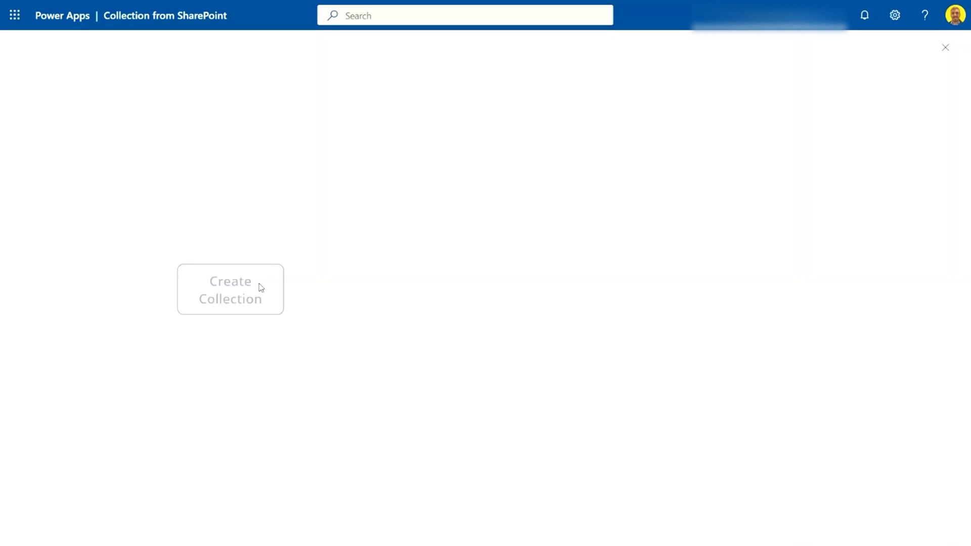
click(229, 289)
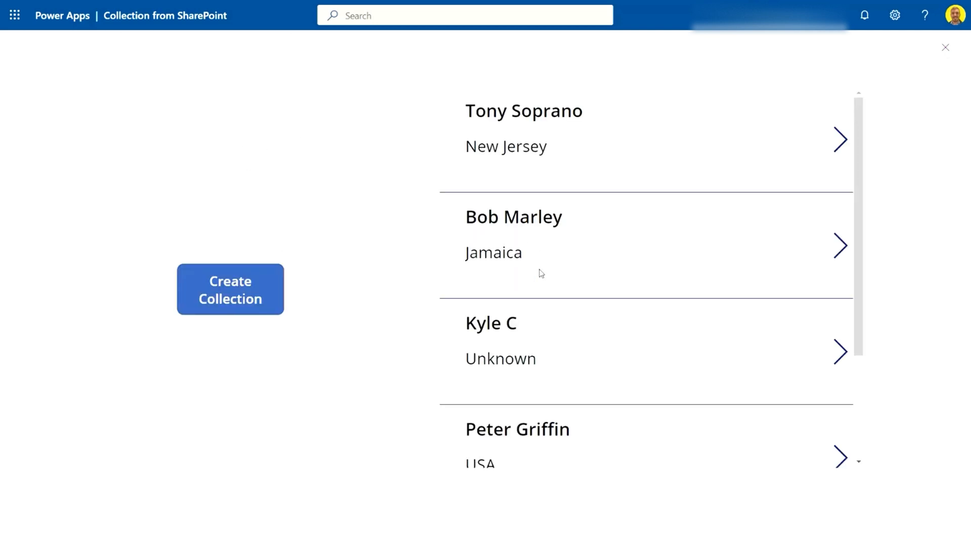
mouse_move(529, 288)
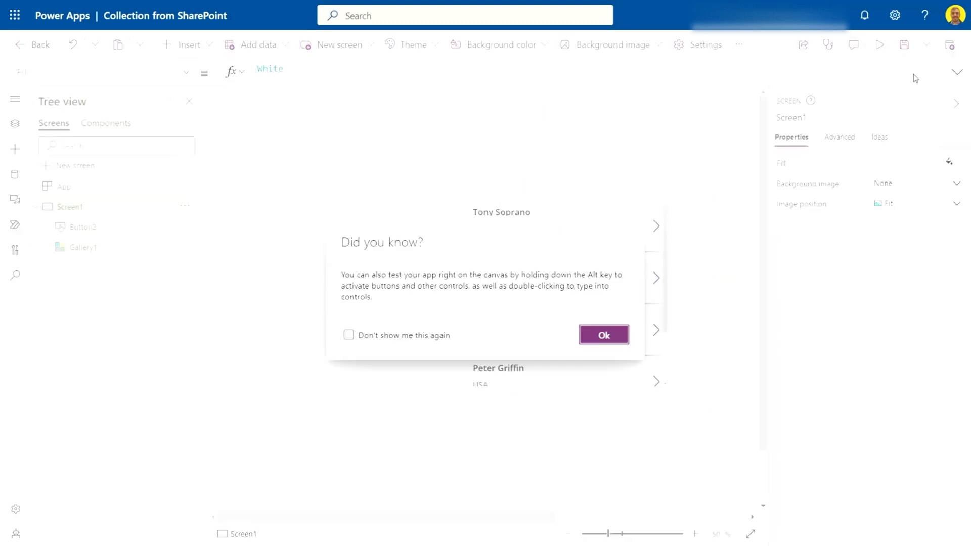
Step: Dismiss the tip about testing on the canvas
click(601, 334)
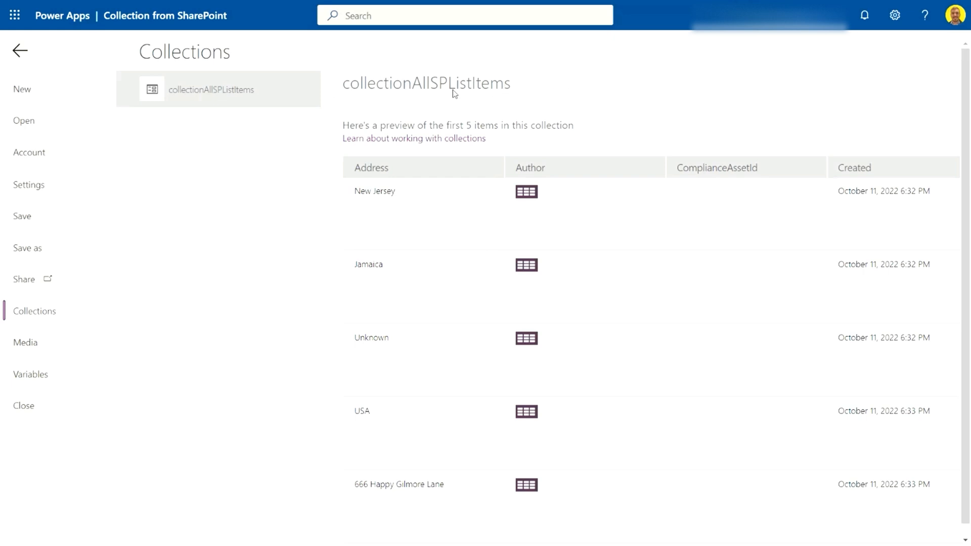
mouse_move(865, 394)
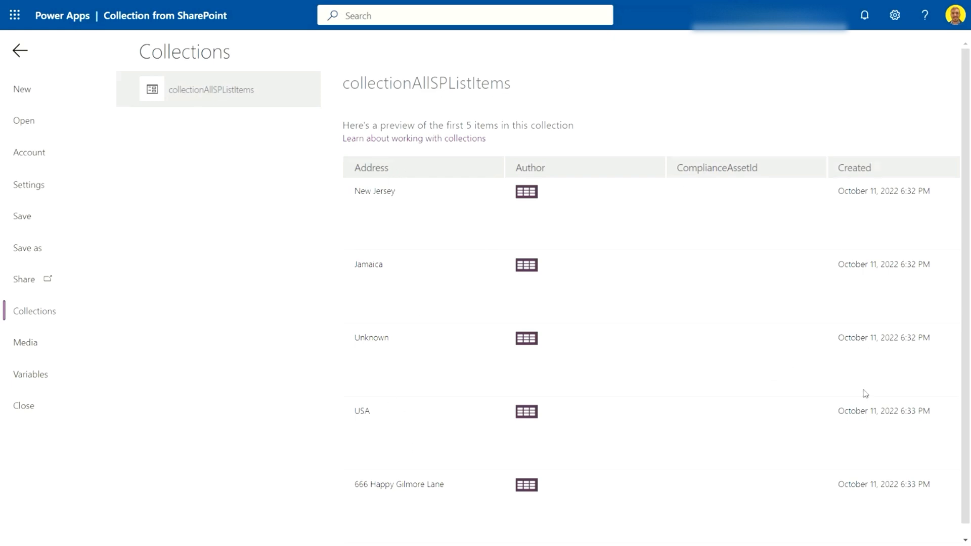
mouse_move(682, 85)
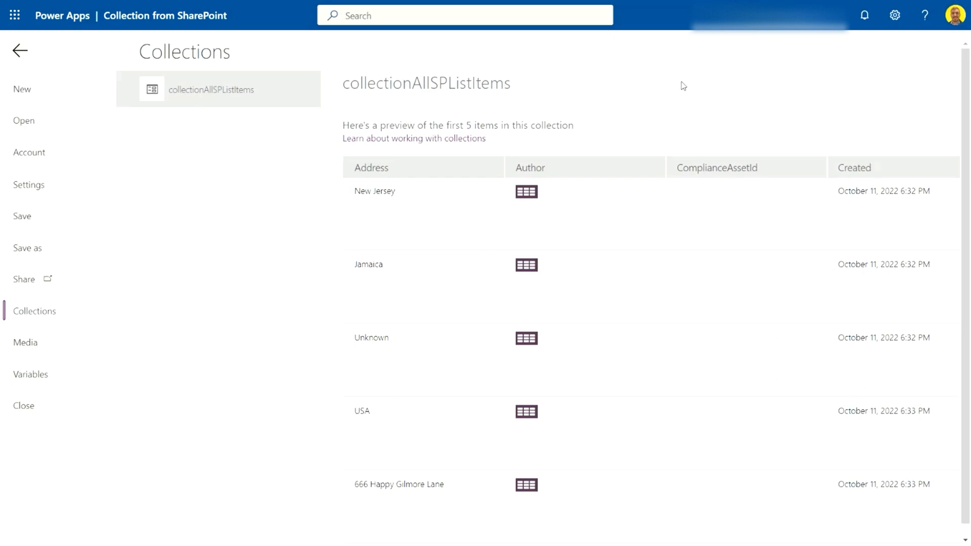